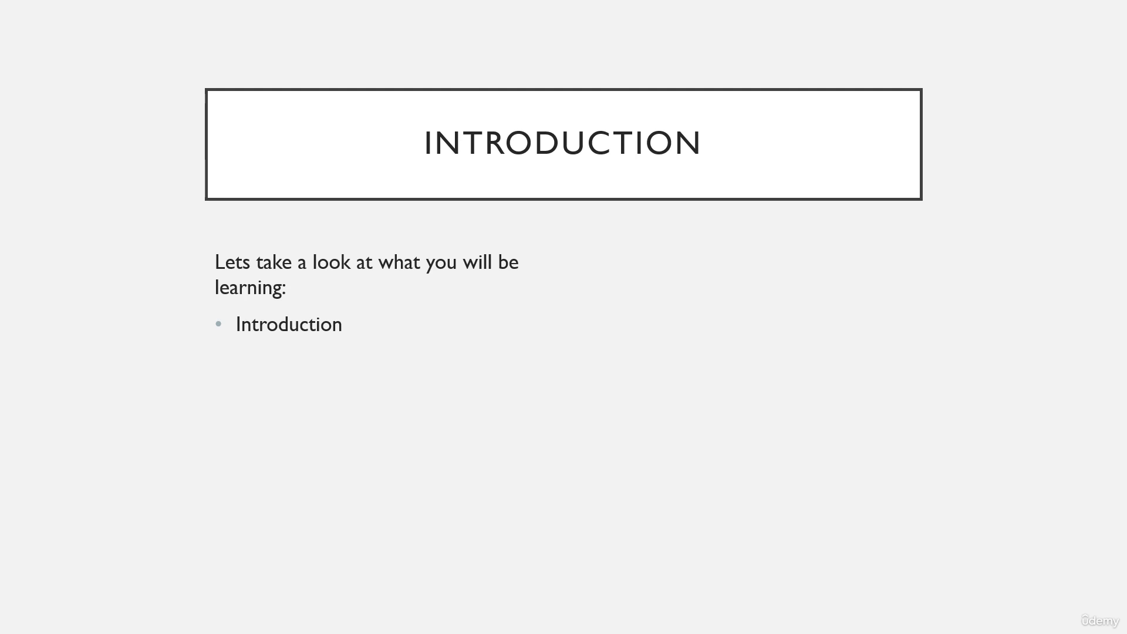
type("Importing")
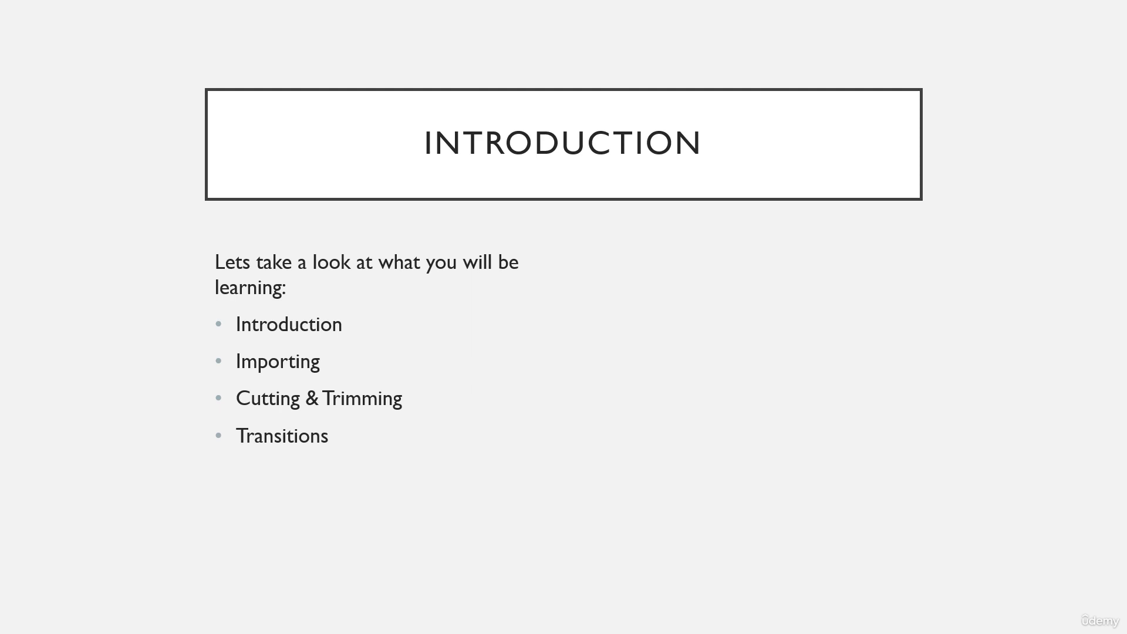
type("Titles")
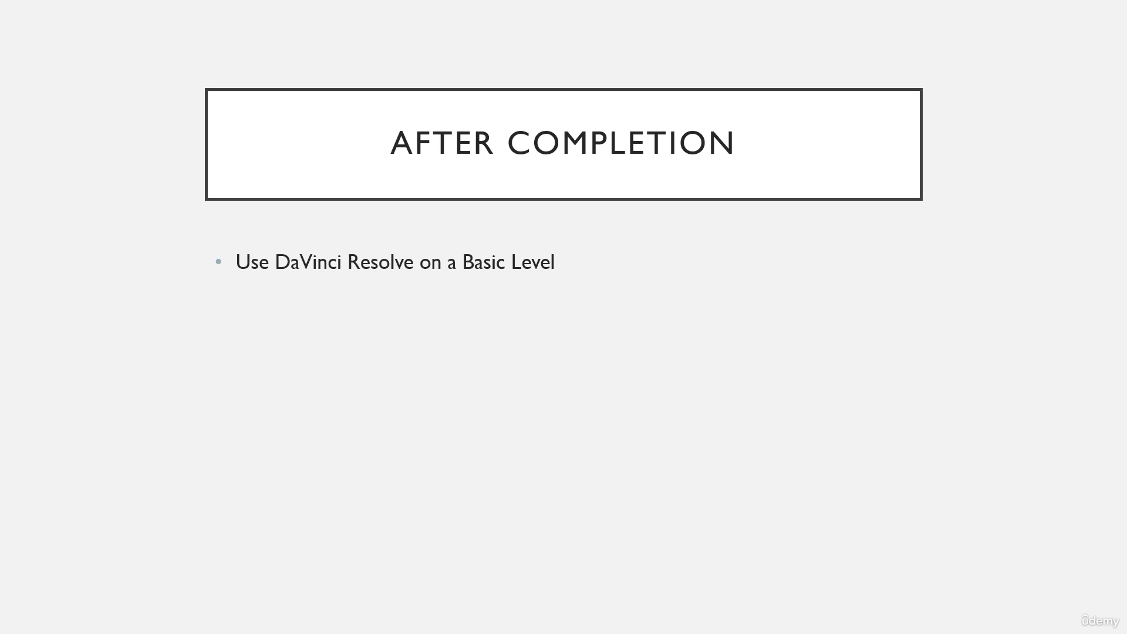
type("Use Basic tools and Elements in DaVinci Resolve")
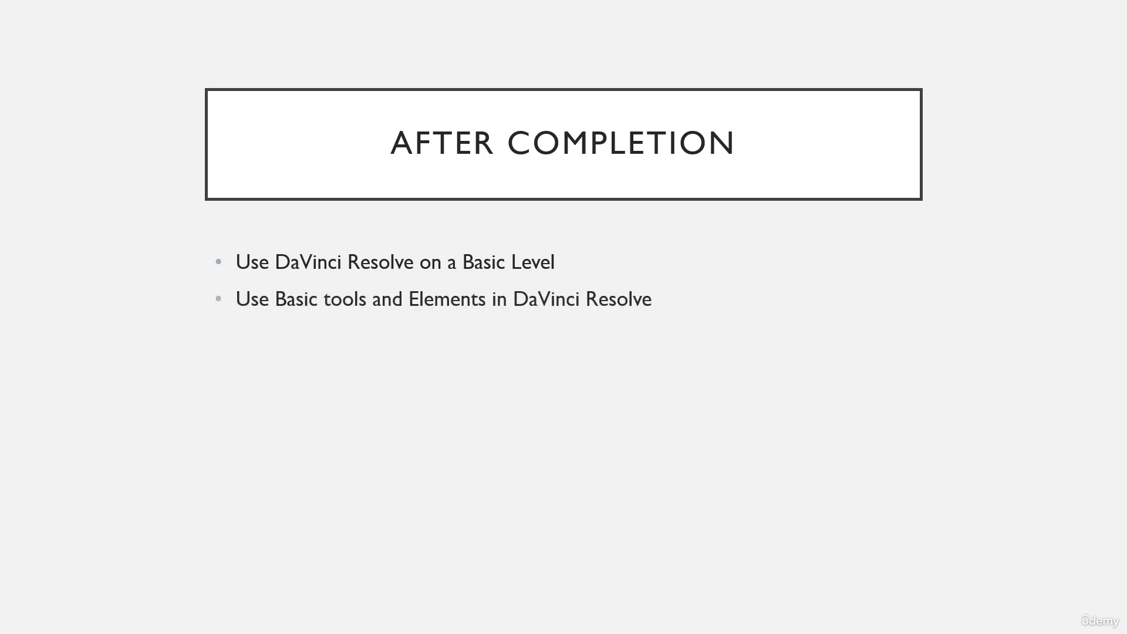